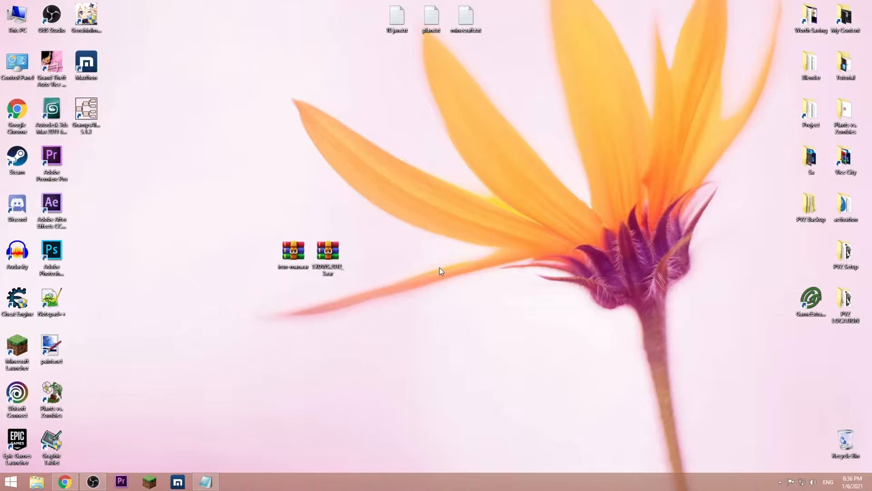
# - Drag the Iron Man skin files onto the desktop as an 'ironman' folder
pyautogui.moveTo(439, 272); pyautogui.dragTo(392, 314)
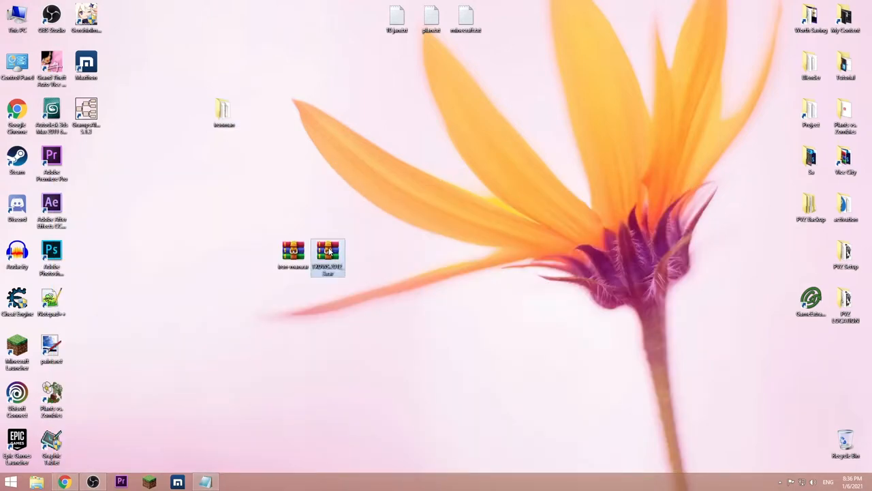
# - Extract the four files from TXDWS_2012_3.rar into a new folder named TXD
pyautogui.doubleClick(328, 251)
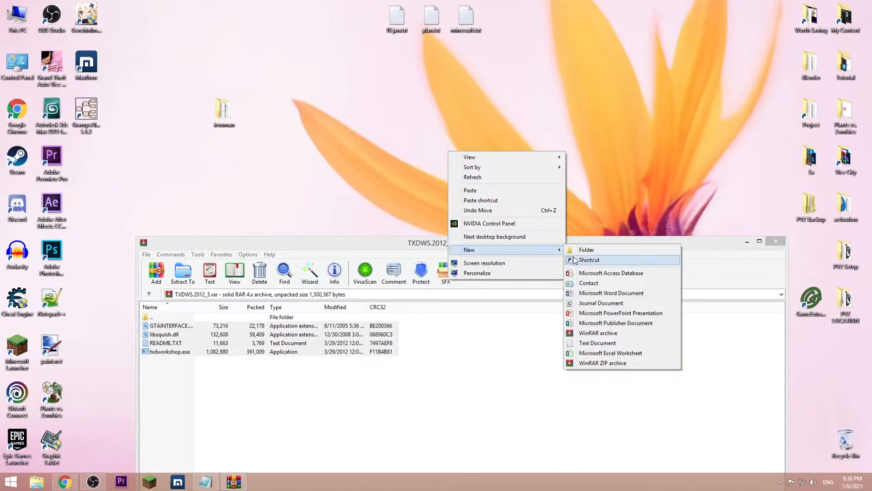
pyautogui.click(585, 249)
pyautogui.write('TXD')
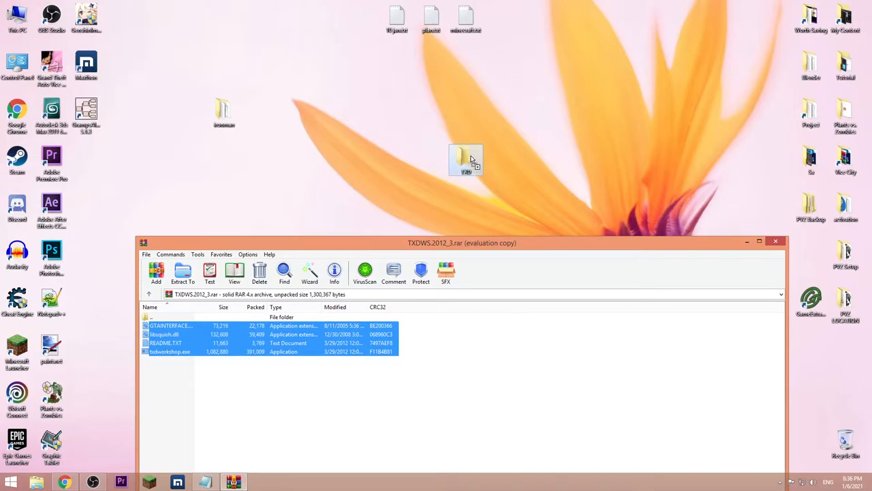
pyautogui.click(775, 240)
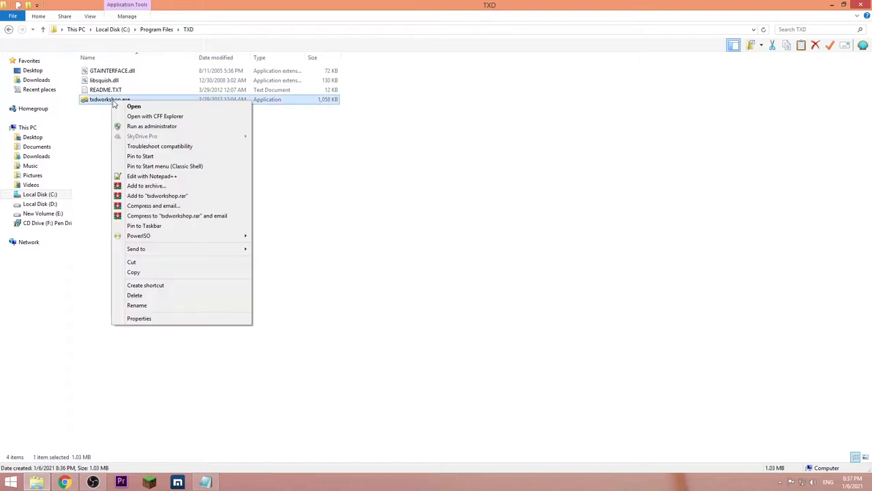
# - Send txdworkshop.exe from C:\Program Files\TXD to the desktop as a shortcut
pyautogui.click(758, 98)
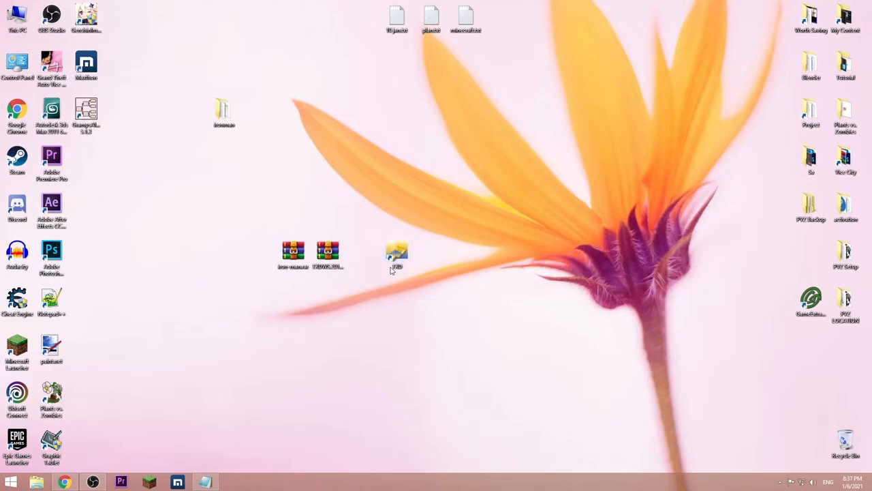
# - Launch TXD Workshop and open gta3.img from Grand Theft Auto Vice City\models
pyautogui.doubleClick(396, 254)
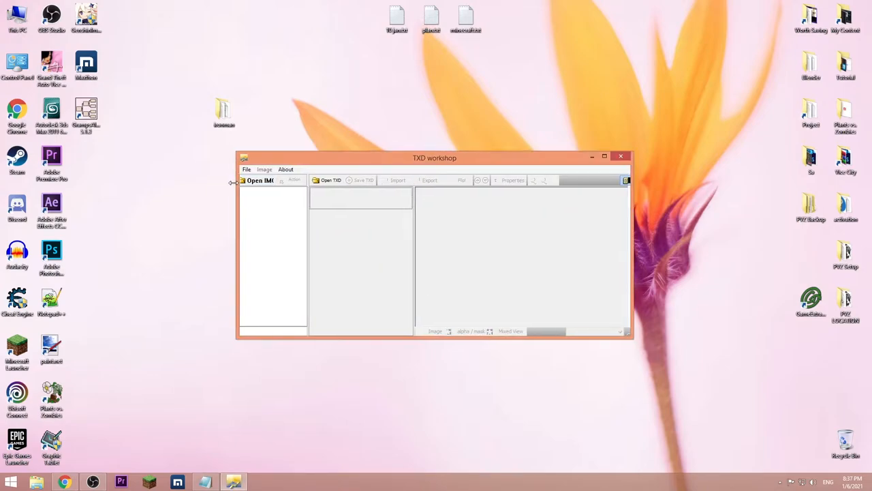
pyautogui.click(258, 180)
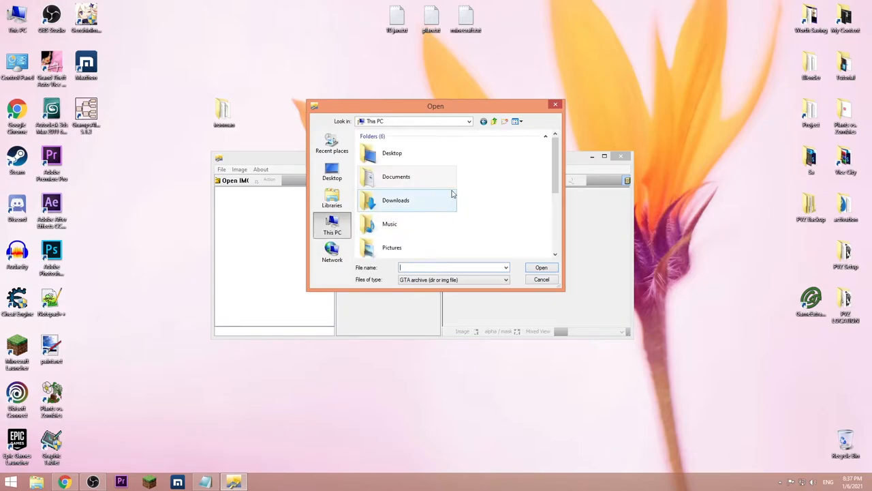
pyautogui.scroll(-3)
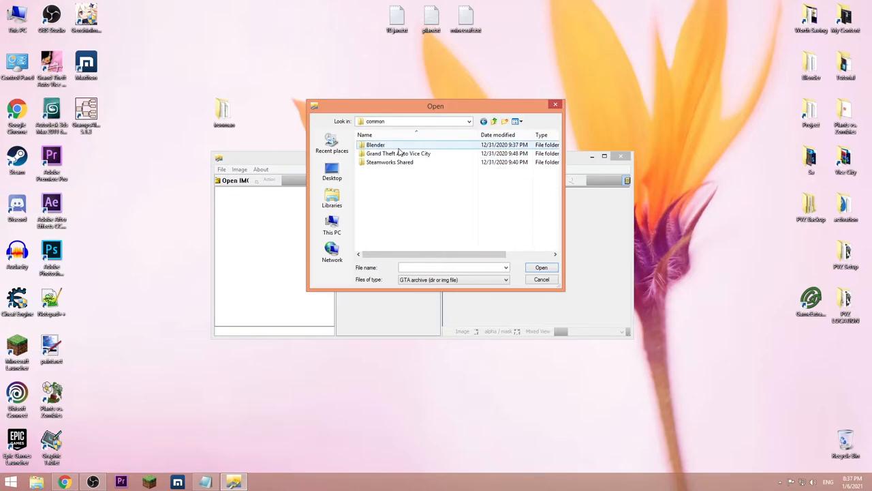
pyautogui.doubleClick(398, 153)
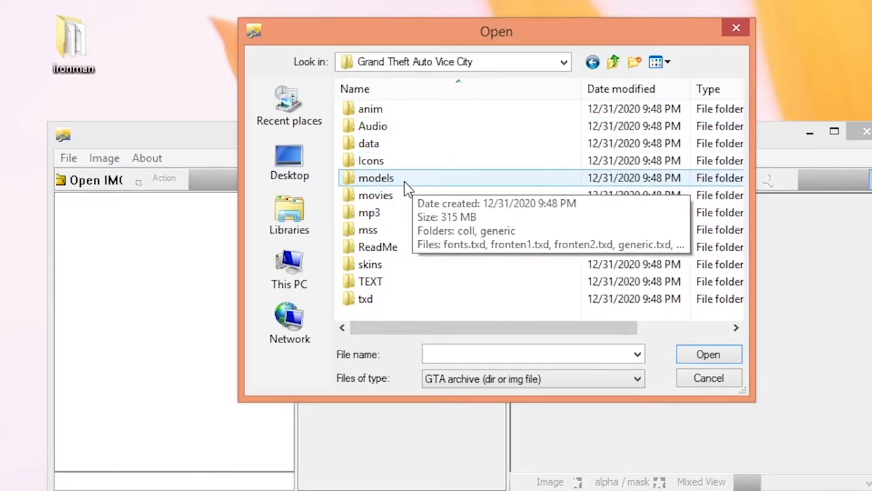
pyautogui.doubleClick(376, 178)
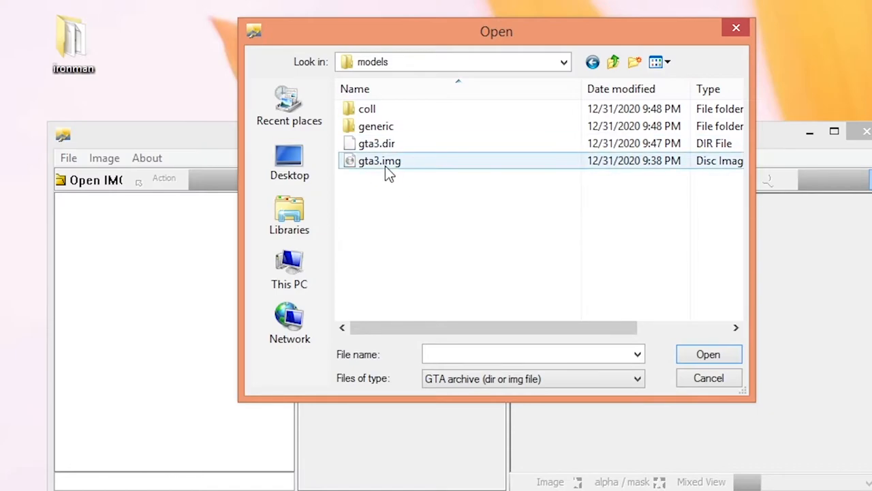
pyautogui.doubleClick(380, 160)
pyautogui.write('player')
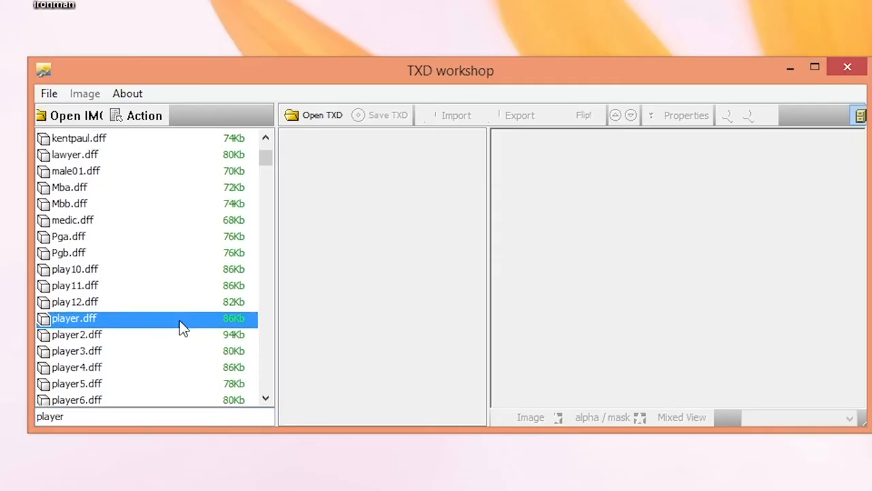
# - Replace player.dff and player.txd in gta3.img with the ironman folder's versions
pyautogui.rightClick(73, 319)
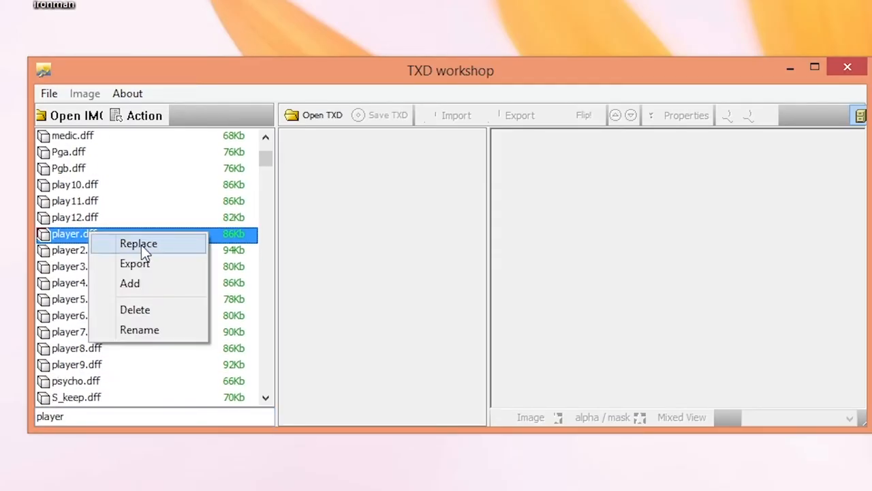
pyautogui.click(138, 243)
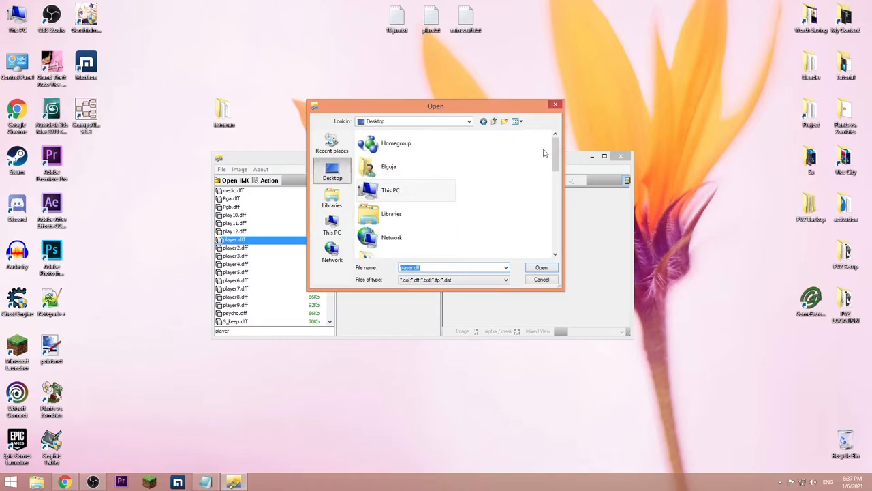
pyautogui.scroll(-3)
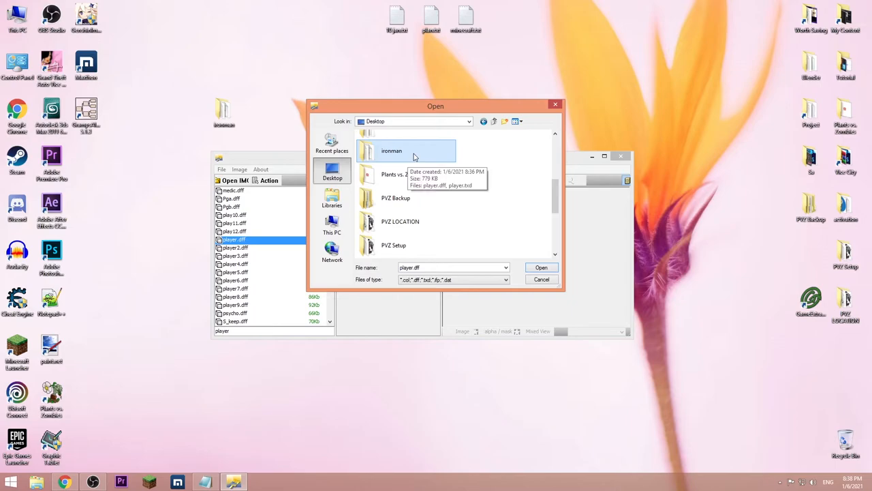
pyautogui.doubleClick(392, 151)
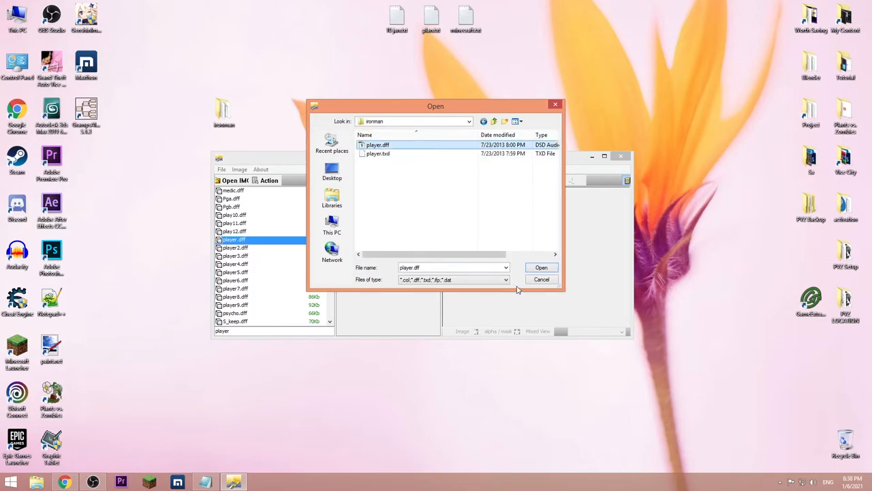
pyautogui.click(541, 268)
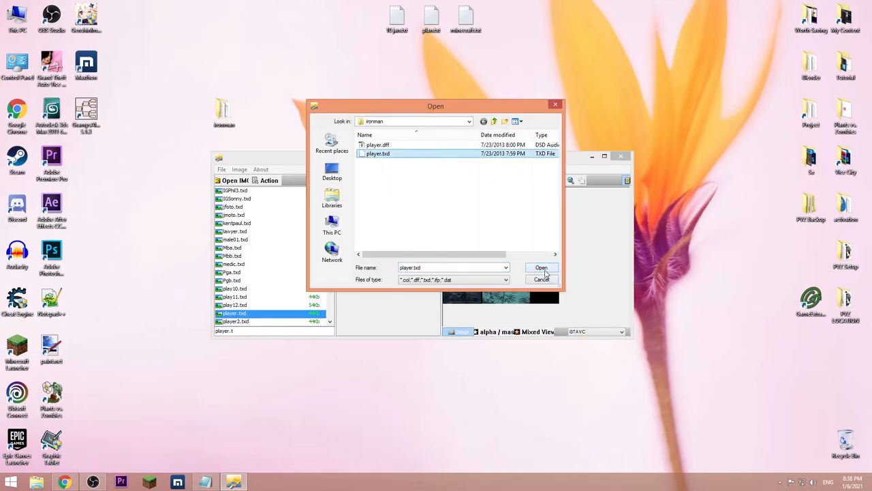
pyautogui.click(541, 267)
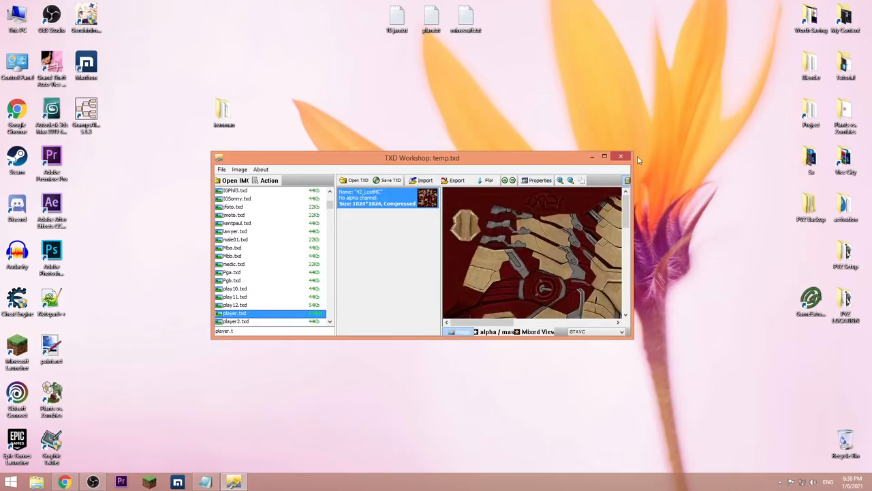
# - Close TXD Workshop and browse Steam's Grand Theft Auto Vice City\models folder
pyautogui.click(620, 156)
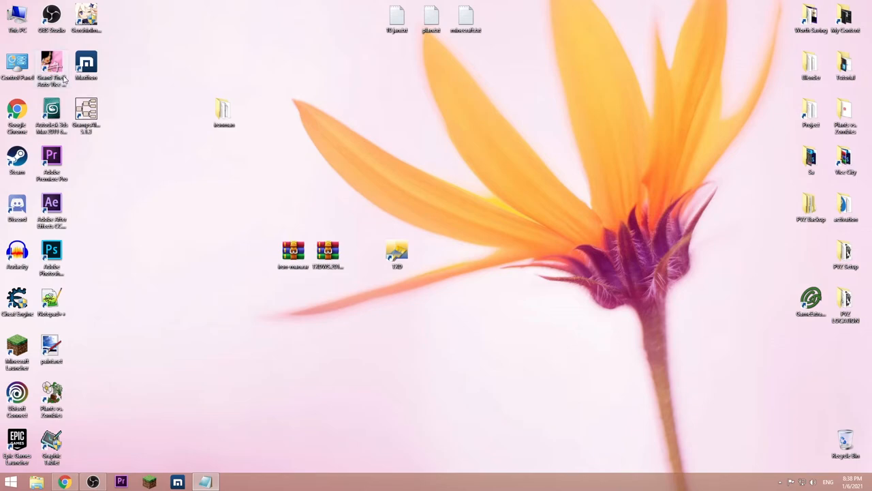
pyautogui.click(204, 481)
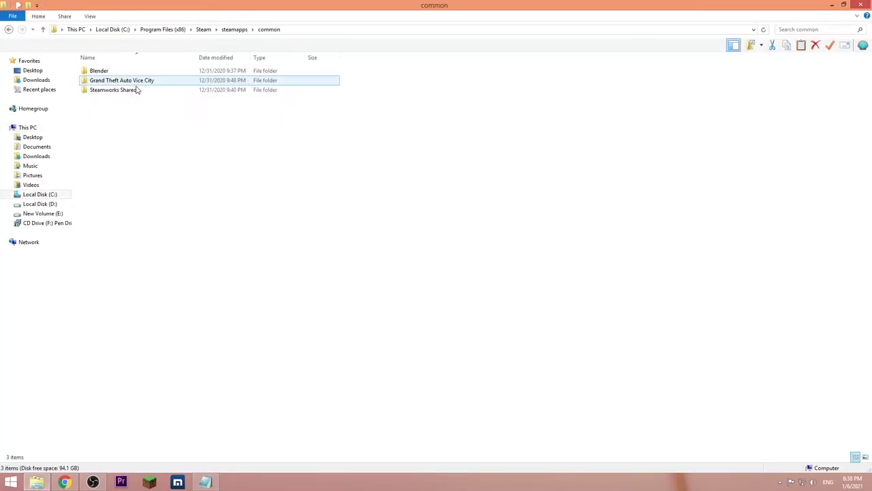
pyautogui.doubleClick(122, 79)
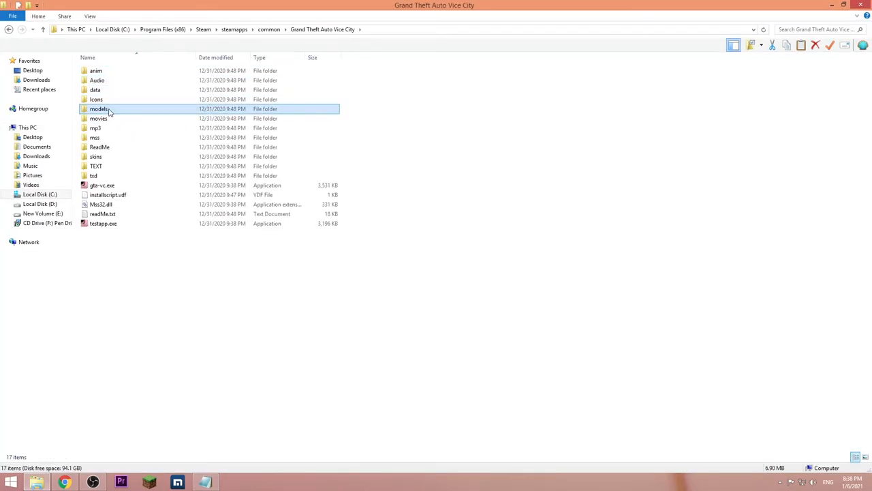
pyautogui.doubleClick(99, 108)
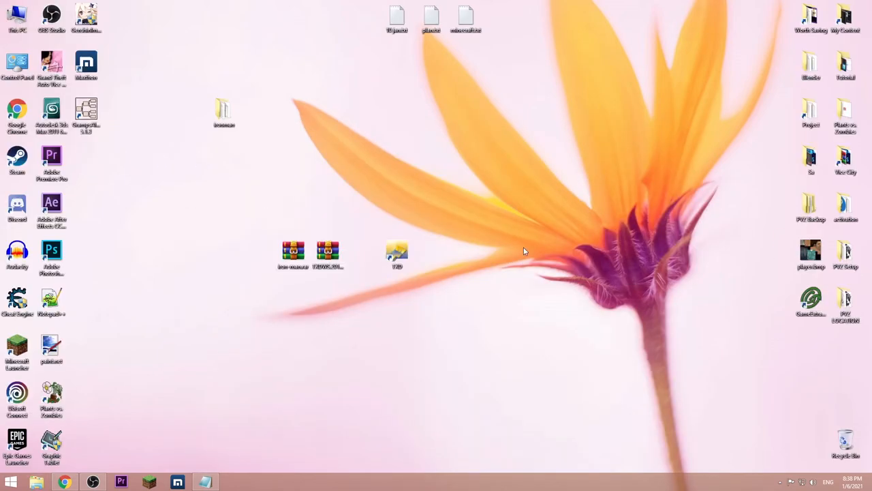
pyautogui.moveTo(52, 65)
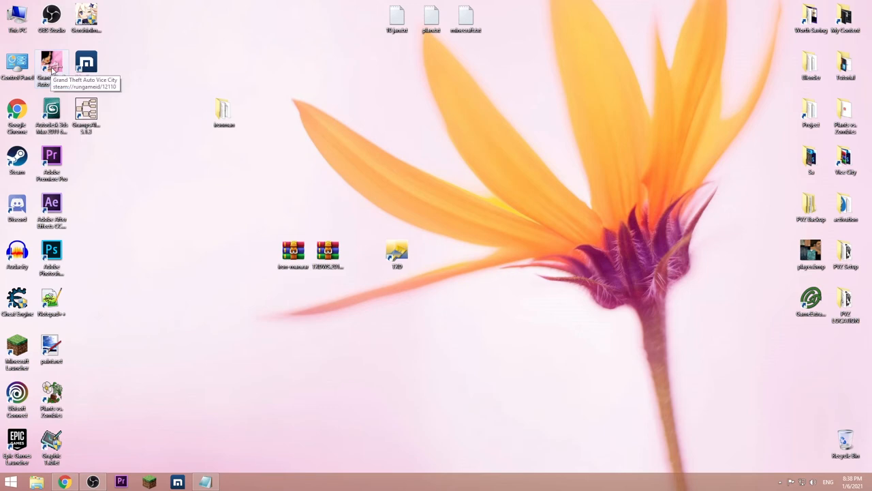